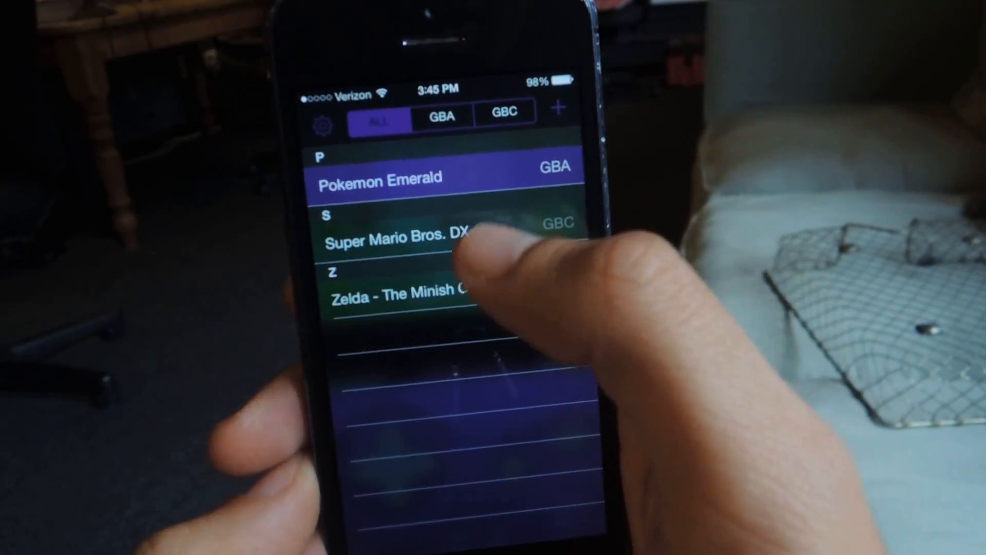
- Launch Pokemon Emerald from the All games list, bringing up the 'Game already in use' prompt
left_click(397, 178)
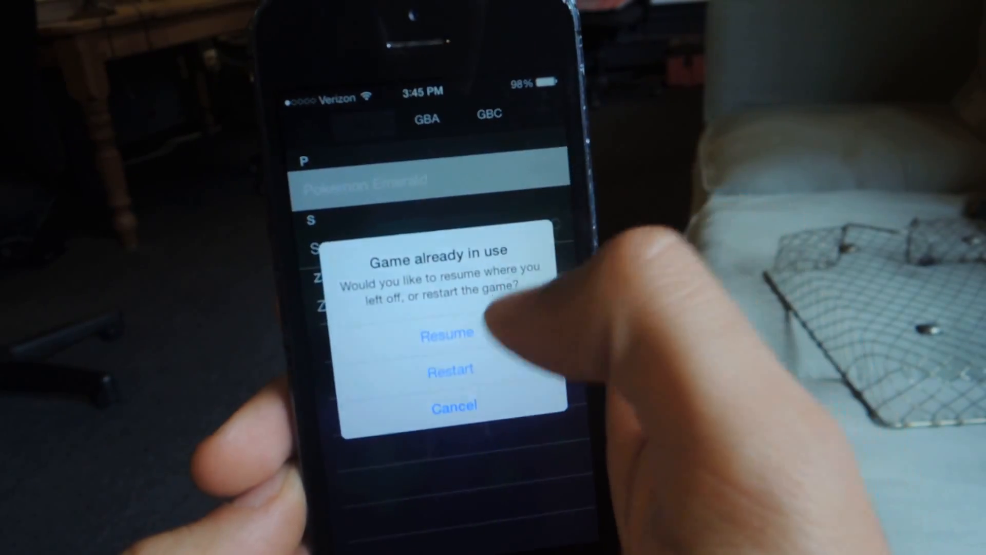